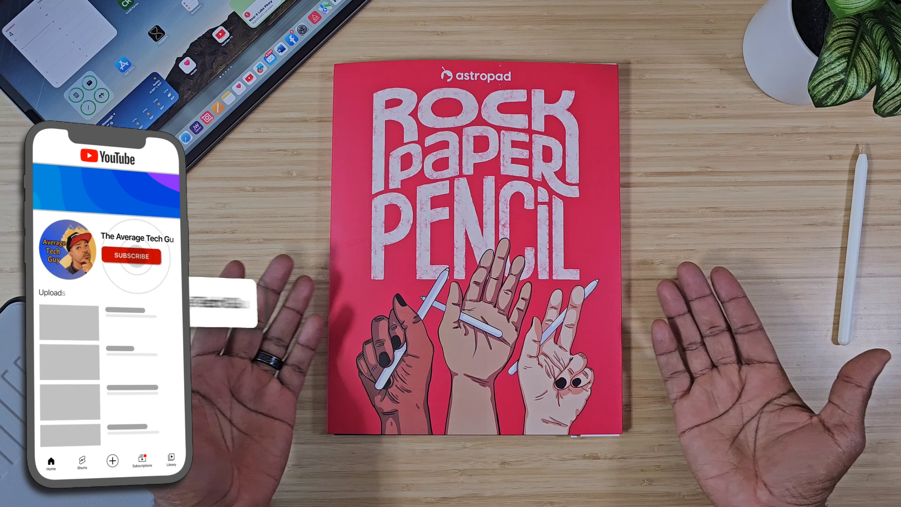
- Make a few trial ink strokes — a looping wave and short marks — on the blank note
left_click(131, 256)
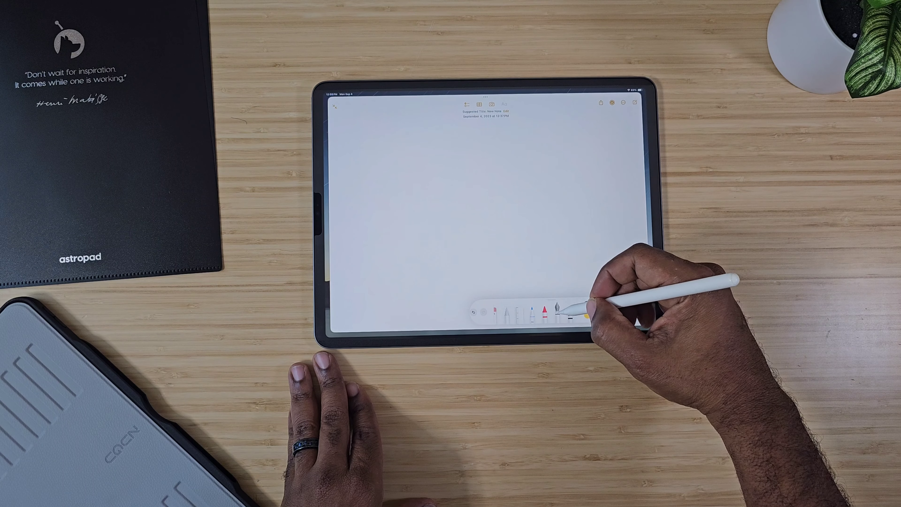
left_click_drag(575, 299, 414, 184)
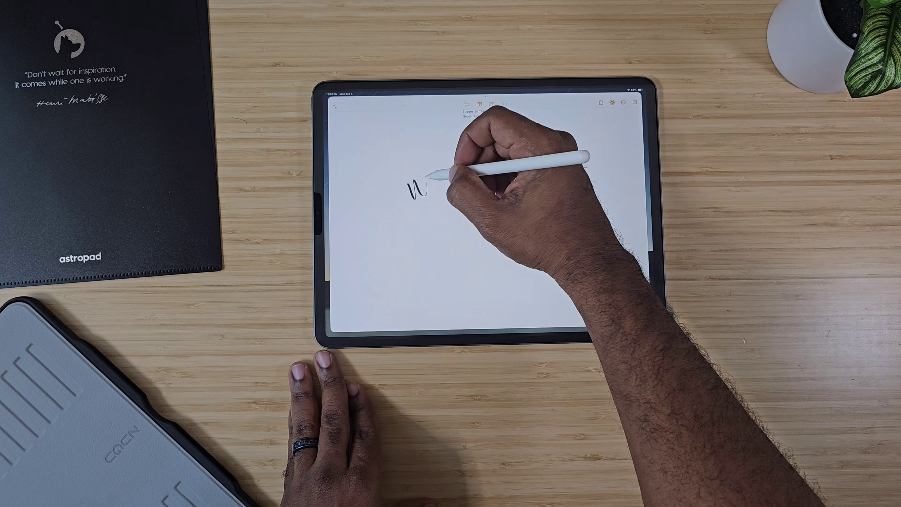
left_click_drag(420, 189, 445, 172)
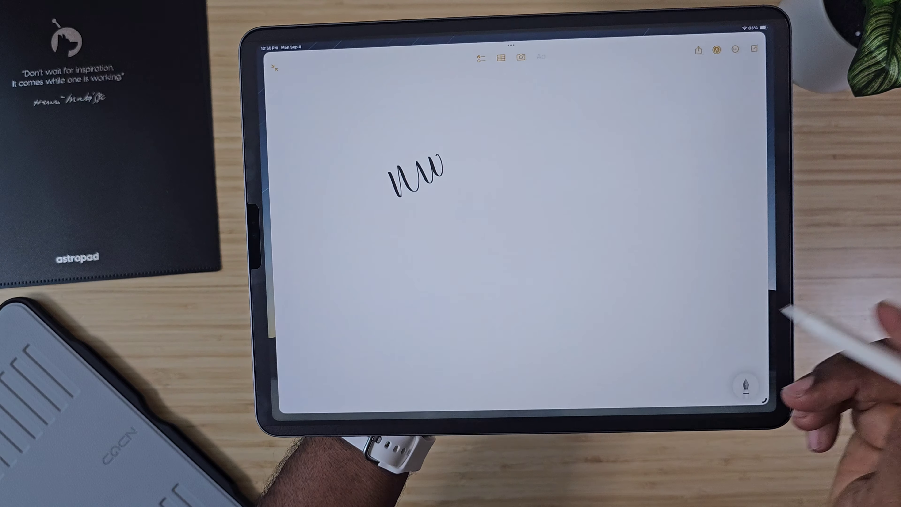
left_click_drag(489, 241, 506, 287)
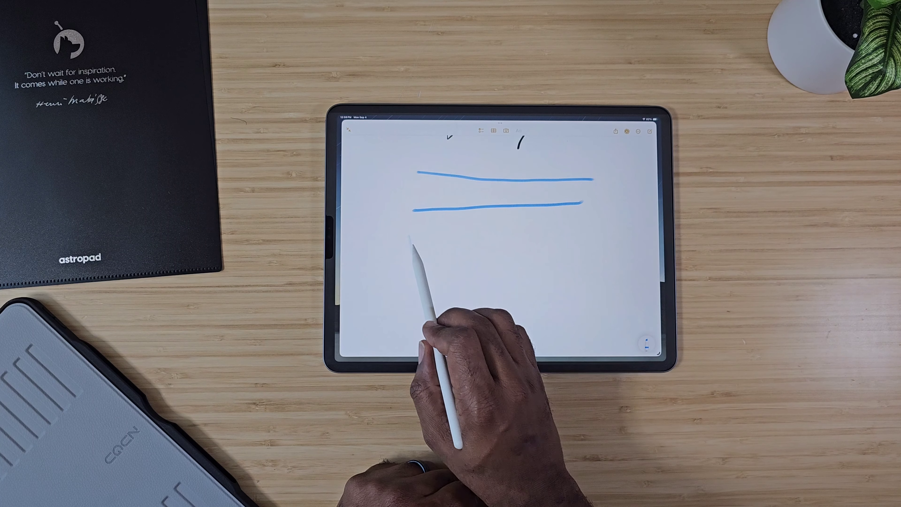
left_click_drag(414, 244, 592, 302)
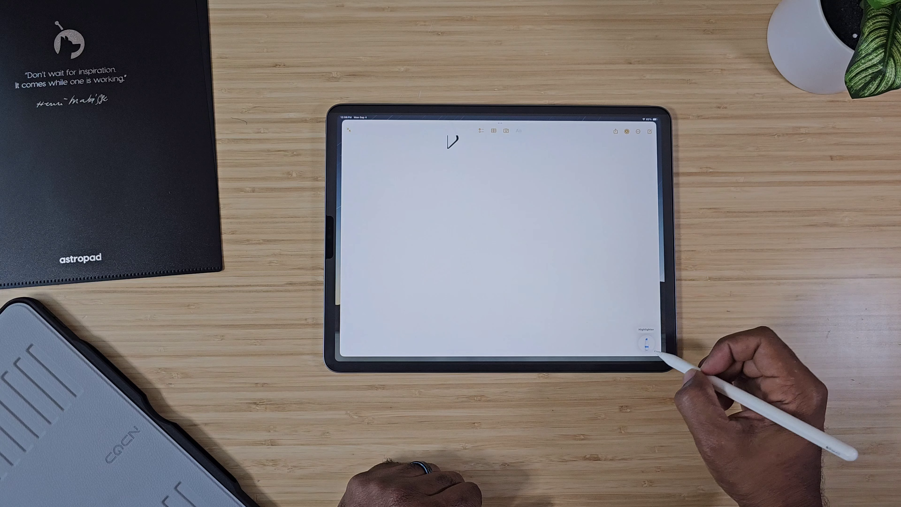
- Expand the Markup toolbar to show the full set of pens and colours
left_click(643, 342)
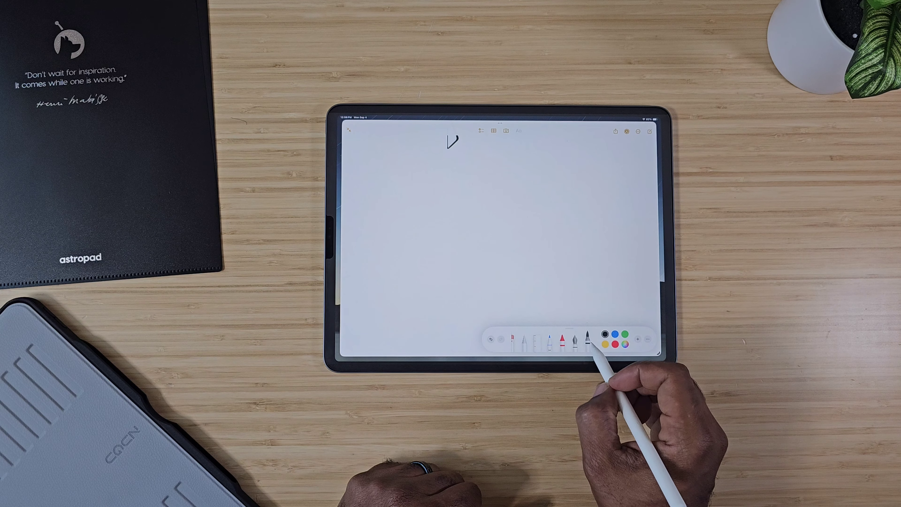
- Draw black test strokes — circle, star, wavy loops and a signature — across the note
left_click_drag(408, 178, 604, 164)
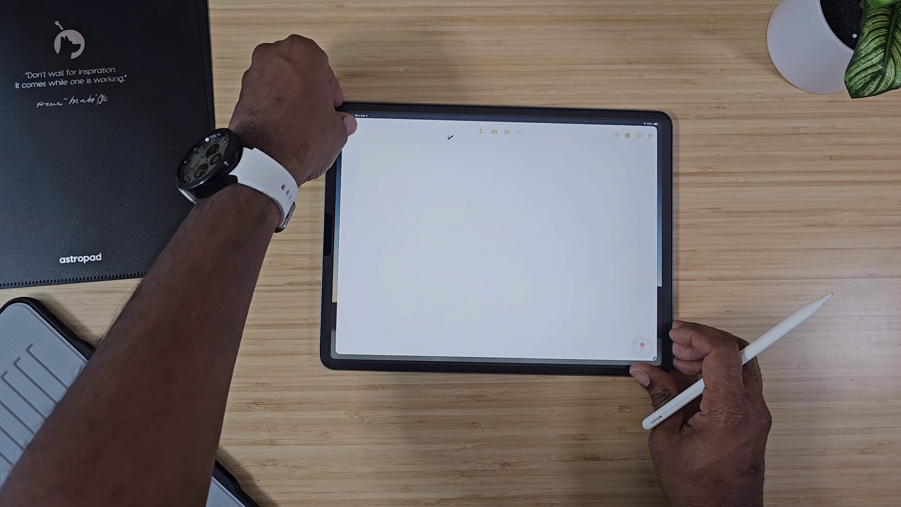
left_click_drag(380, 189, 575, 287)
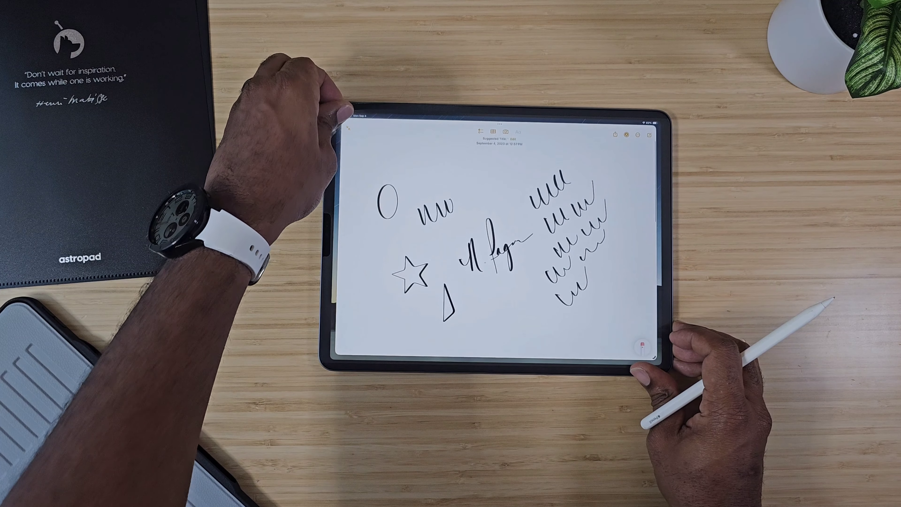